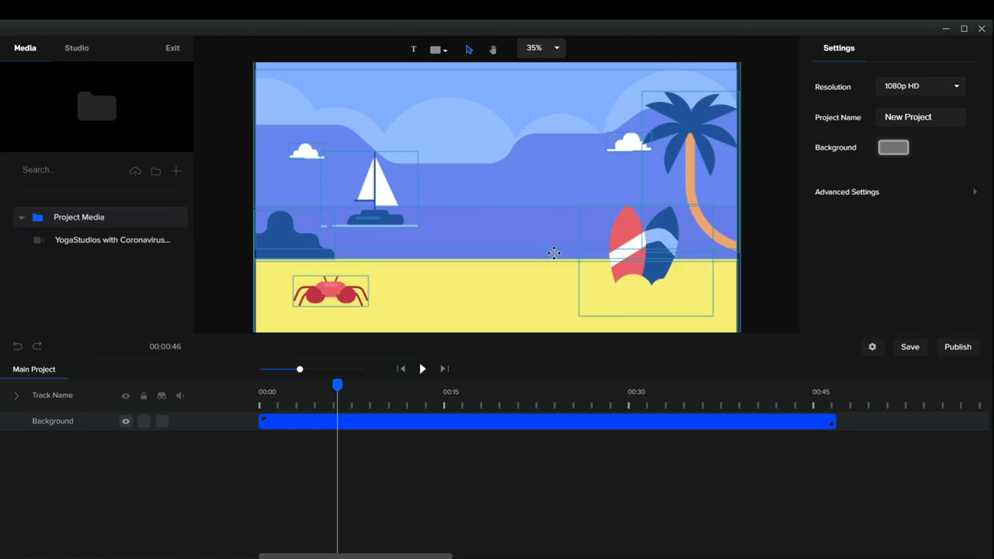
pyautogui.moveTo(523, 221)
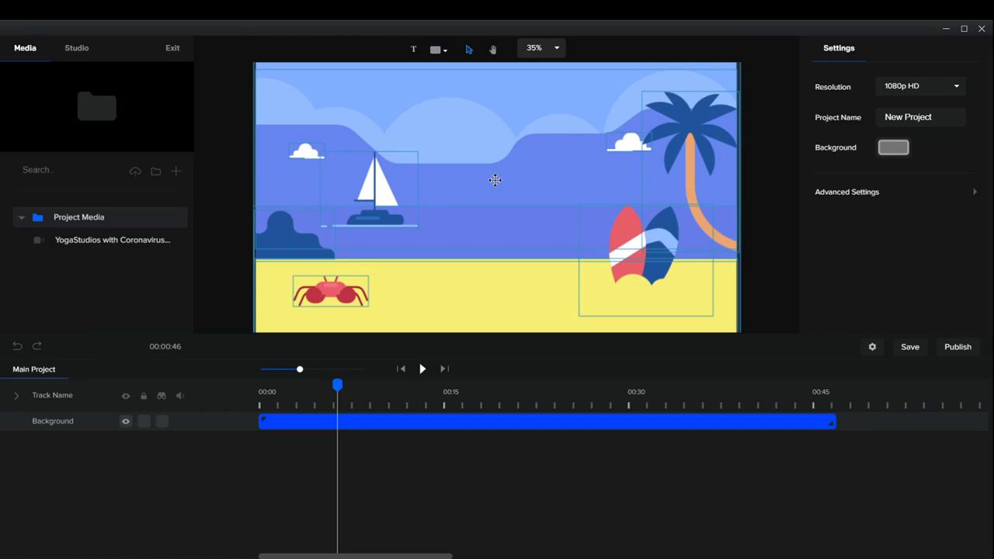
pyautogui.moveTo(122, 281)
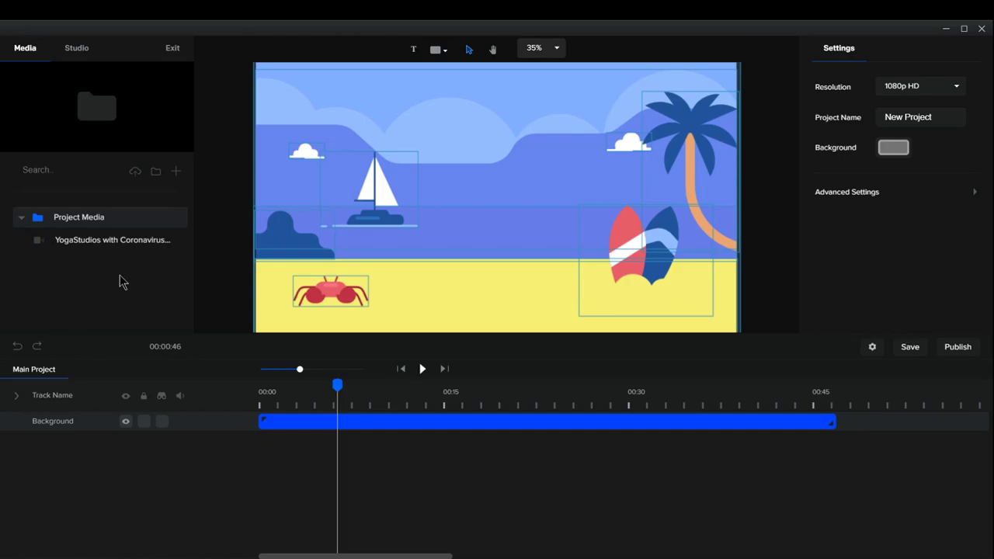
# - Drag the YogaStudios presenter video onto the timeline above the Background track
pyautogui.moveTo(113, 239); pyautogui.dragTo(446, 248)
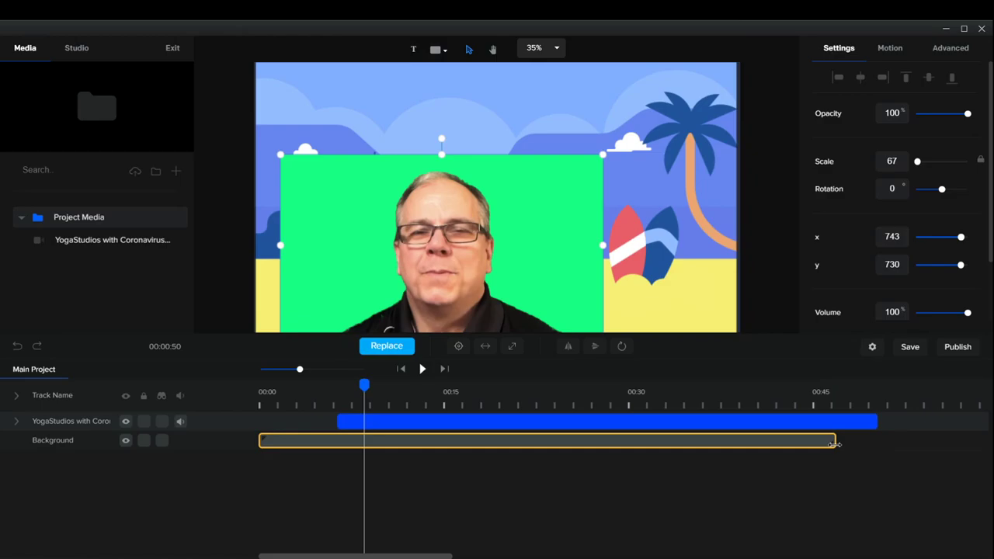
pyautogui.click(566, 440)
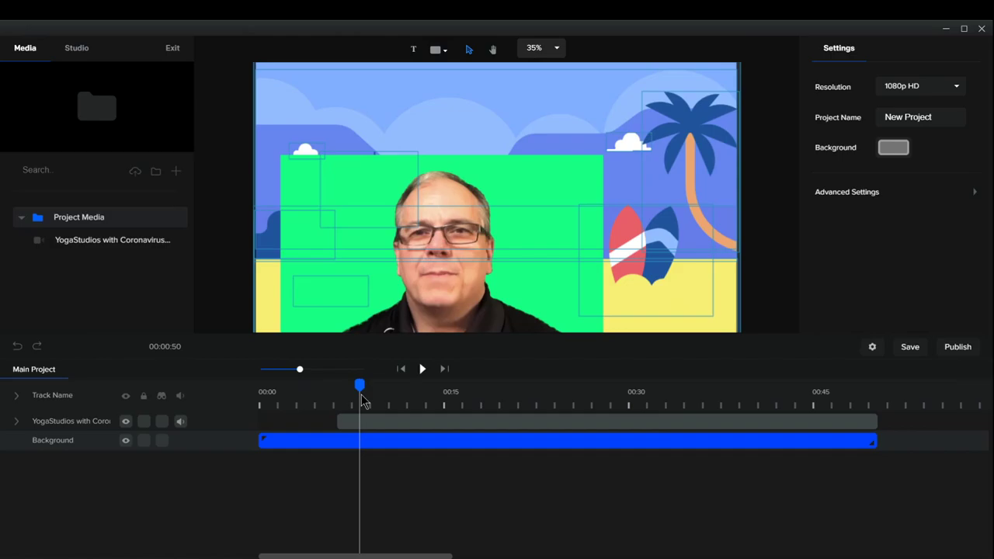
# - Scrub the playhead back slightly and open the video's Advanced settings to Remove Color
pyautogui.moveTo(359, 385); pyautogui.dragTo(333, 385)
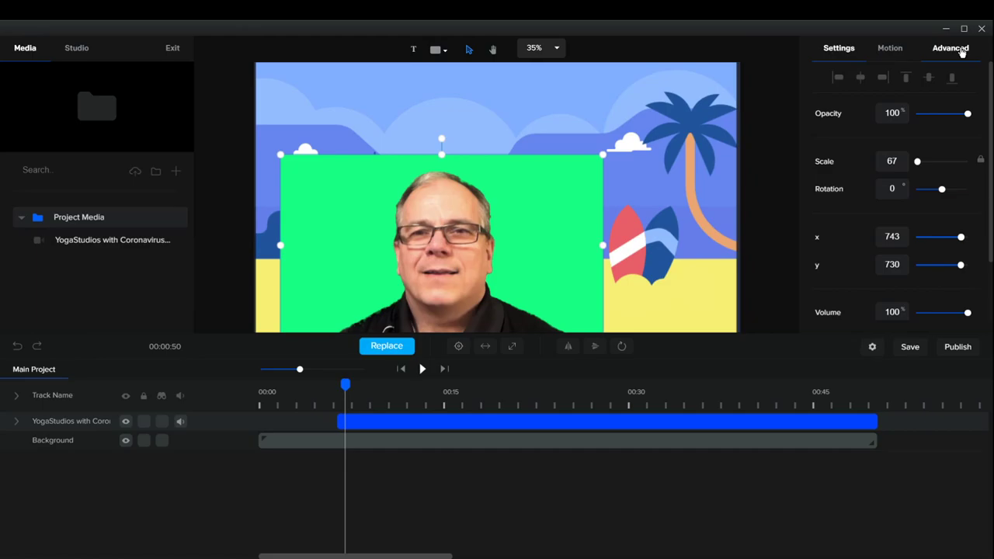
pyautogui.moveTo(521, 233)
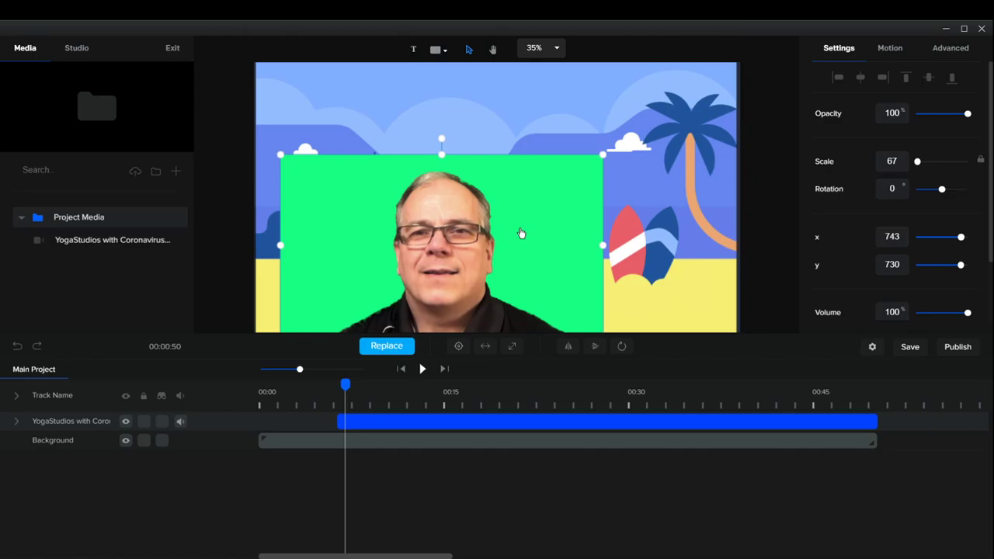
pyautogui.click(949, 47)
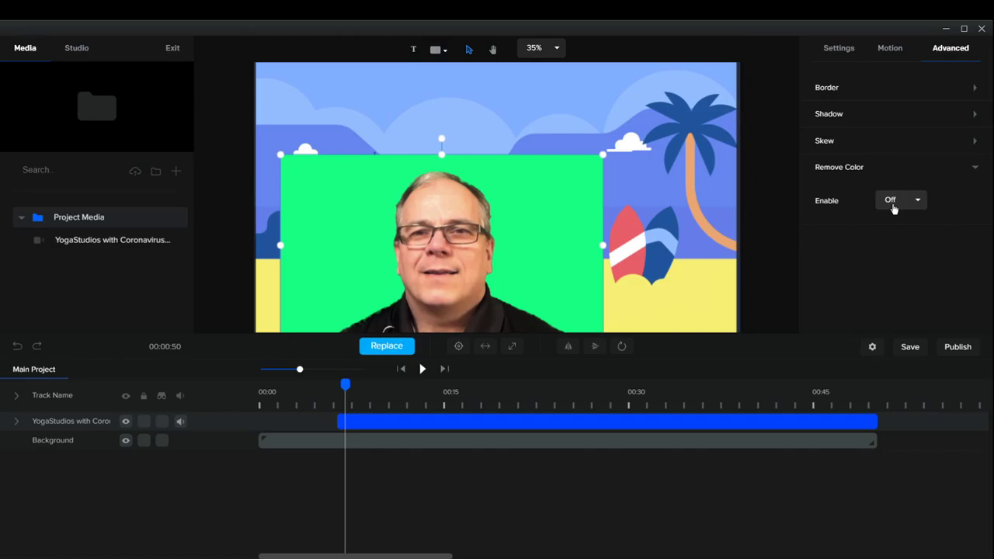
# - Enable Remove Color and sample the green background with the eyedropper
pyautogui.click(900, 199)
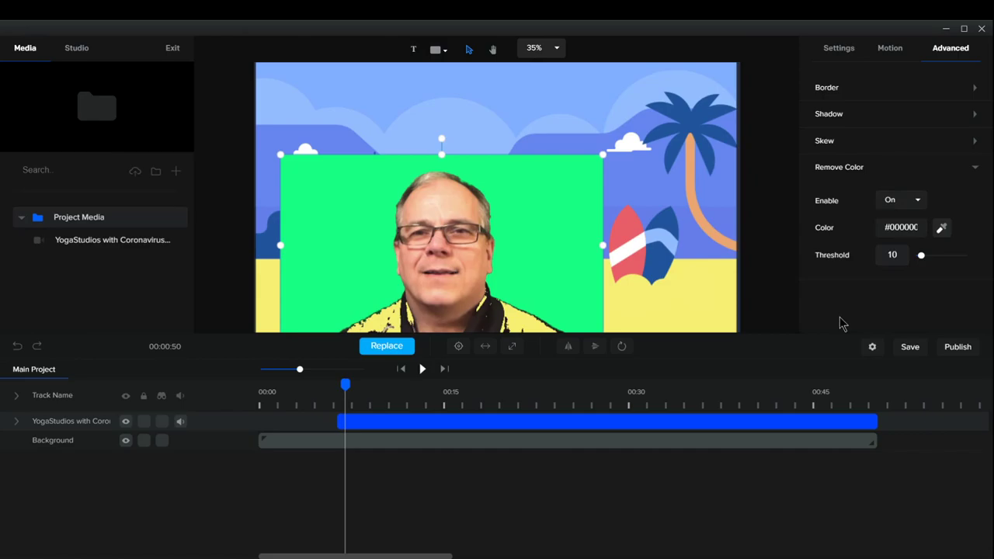
pyautogui.moveTo(692, 225)
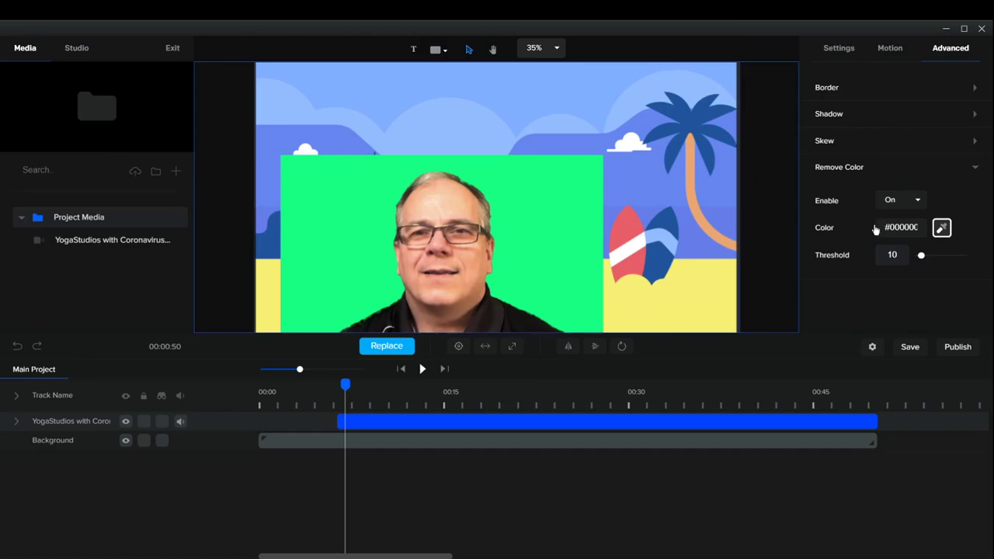
pyautogui.click(942, 228)
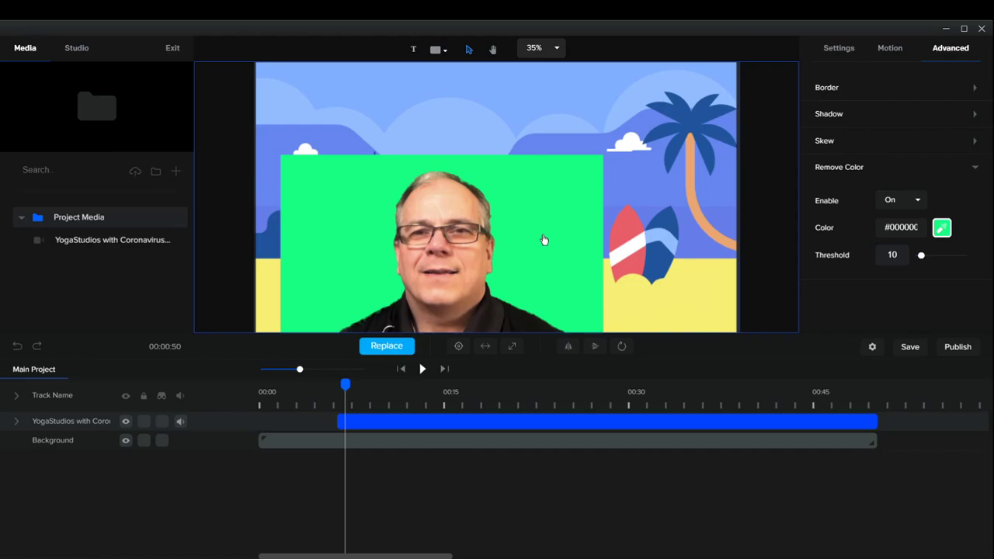
pyautogui.click(941, 228)
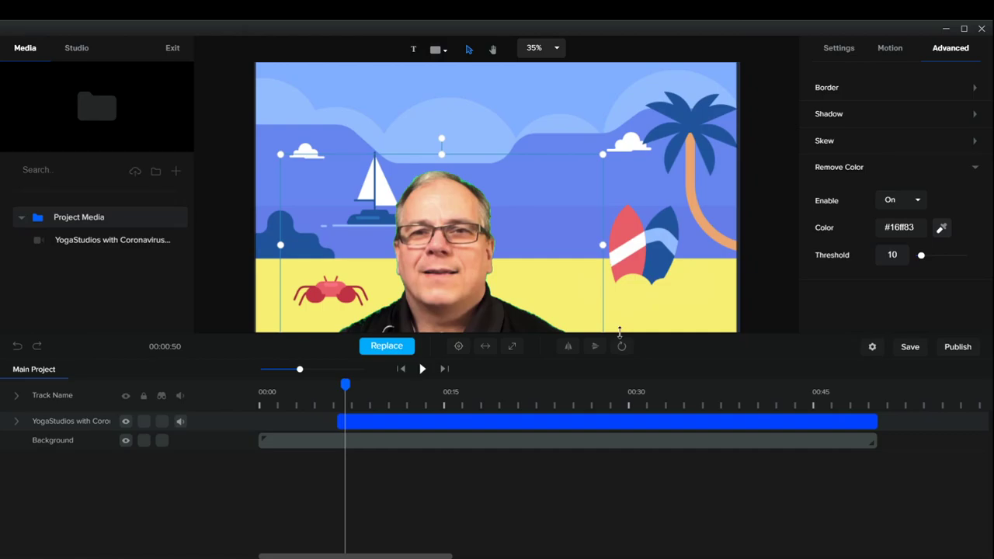
pyautogui.moveTo(893, 163)
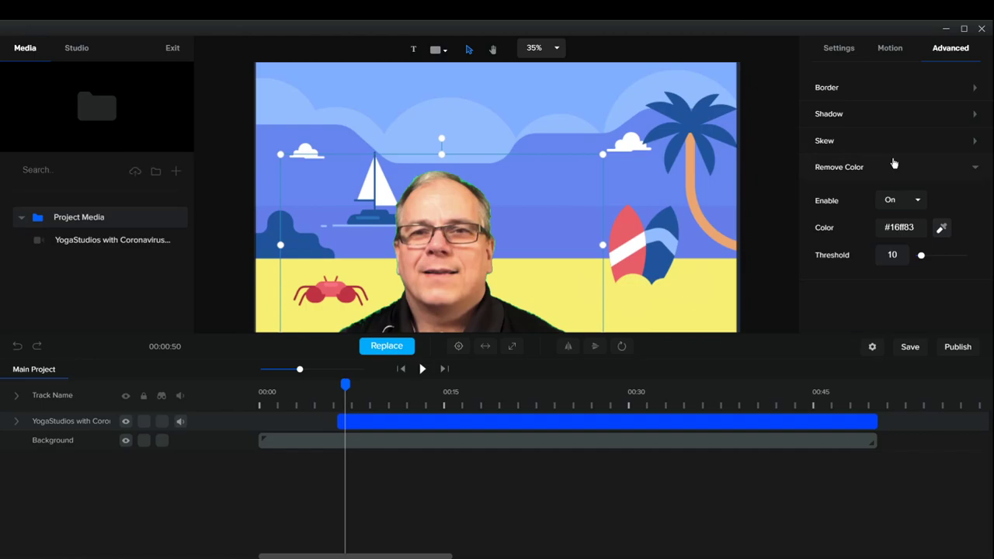
# - Raise the Remove Color threshold to 40
pyautogui.tripleClick(891, 255)
pyautogui.write('20')
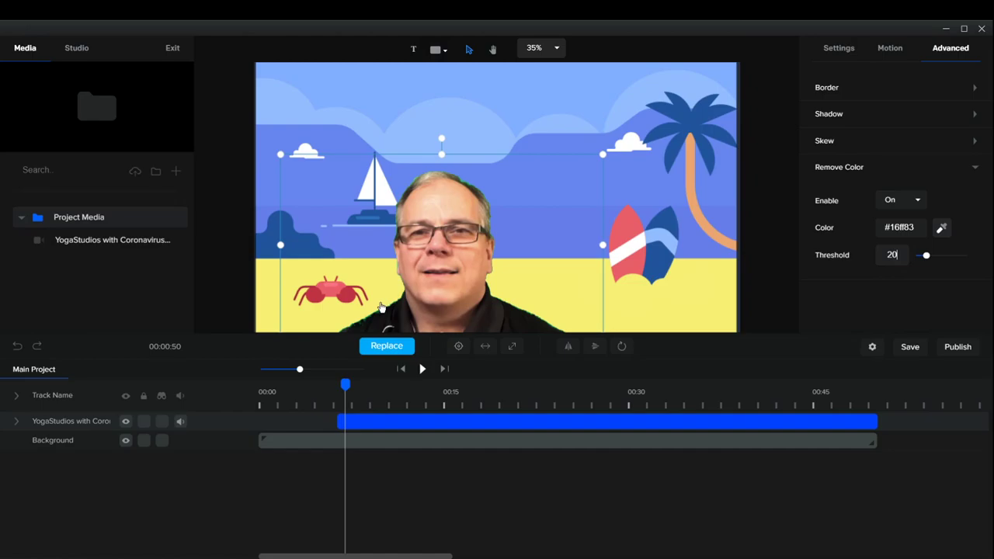
pyautogui.moveTo(925, 254); pyautogui.dragTo(938, 255)
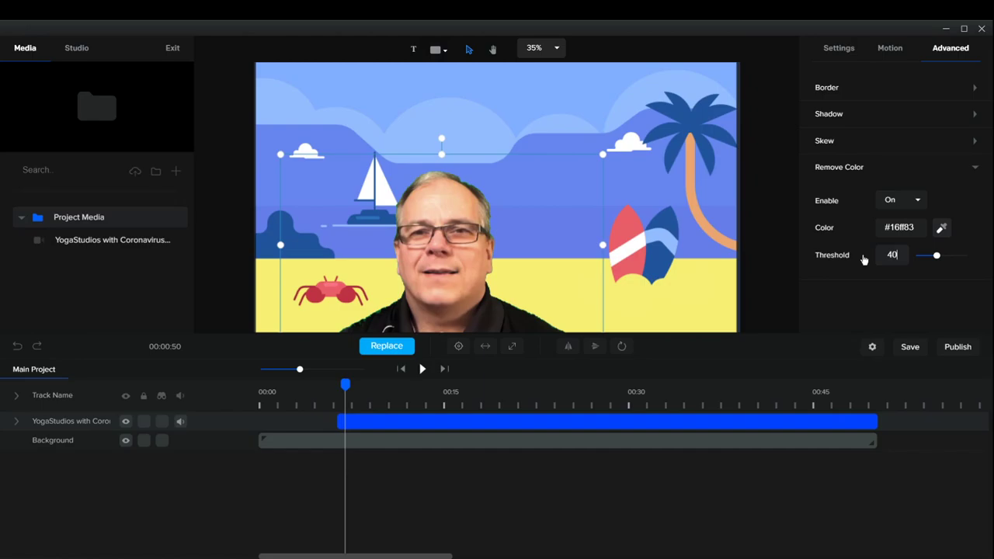
pyautogui.moveTo(499, 217)
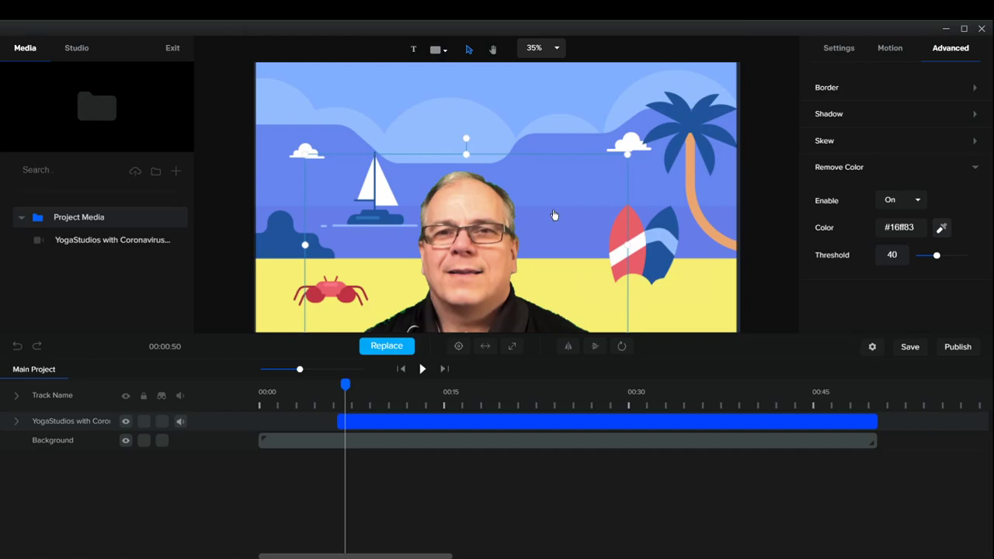
# - Open the Motion tab's In animations and expand the Slide folder
pyautogui.click(401, 368)
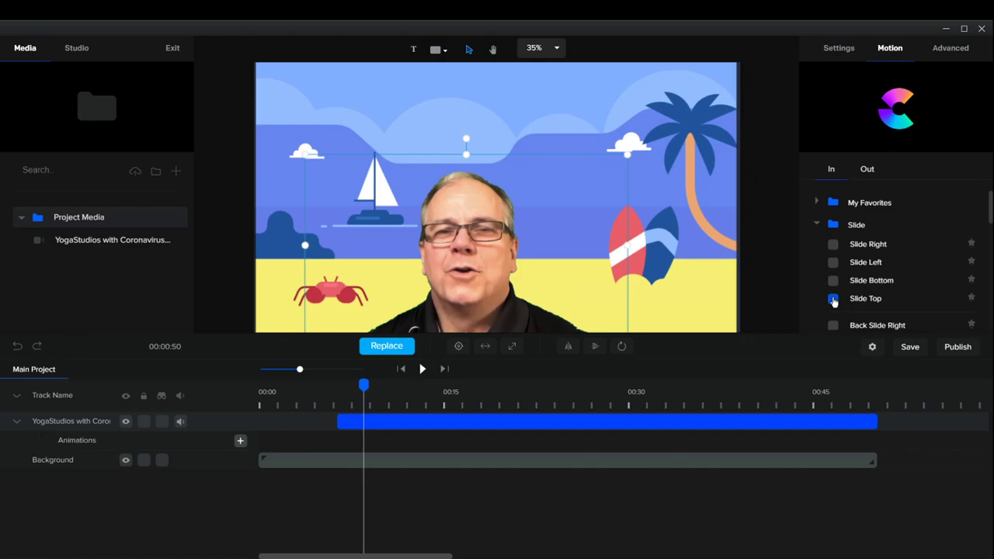
# - Apply the Slide Top entrance animation to the presenter video
pyautogui.click(833, 298)
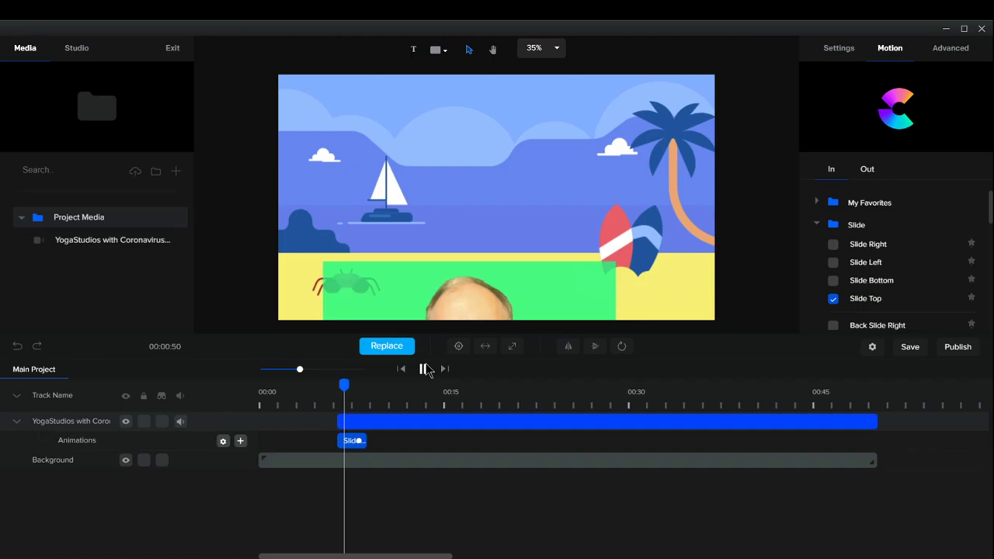
# - Pause the preview and move the playhead past the entrance animation
pyautogui.click(423, 369)
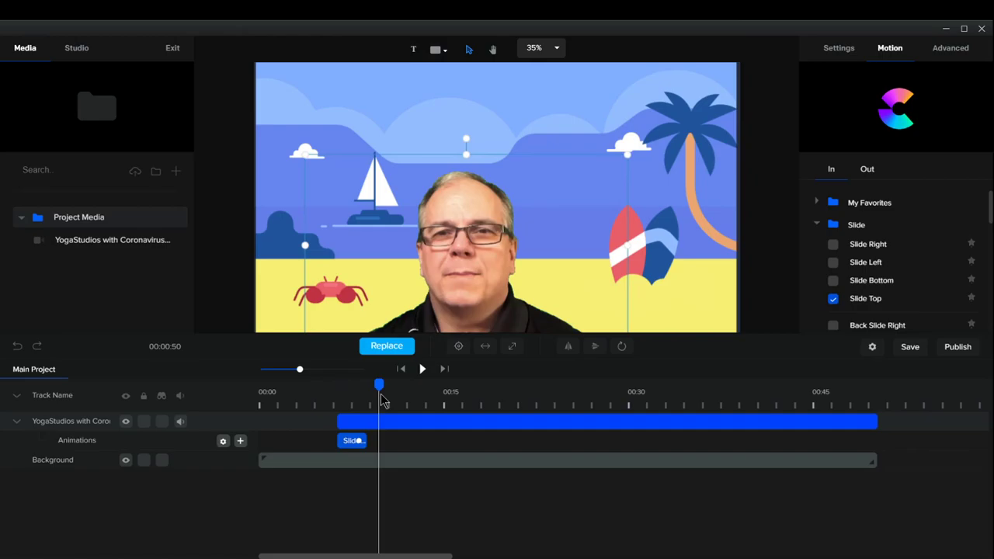
pyautogui.moveTo(379, 384); pyautogui.dragTo(330, 384)
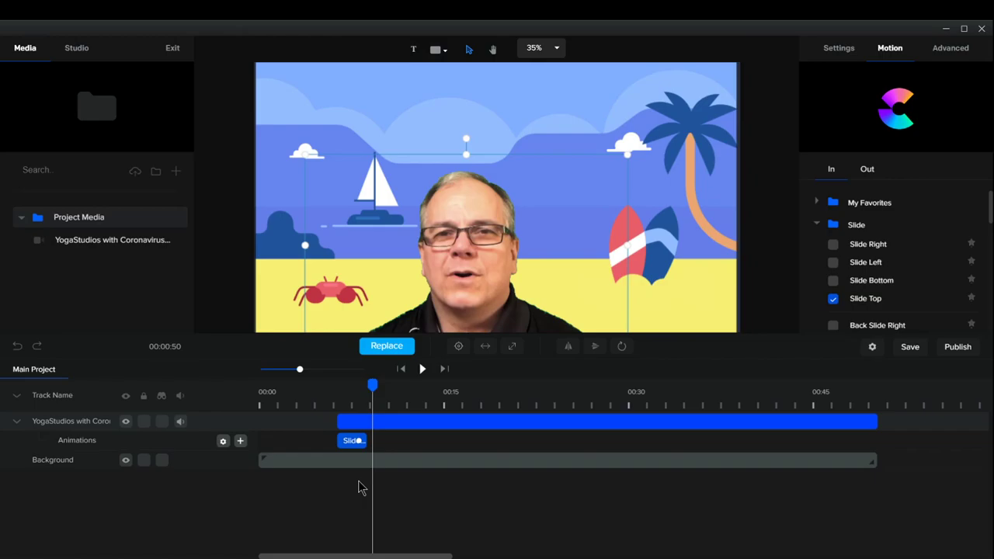
pyautogui.moveTo(457, 396)
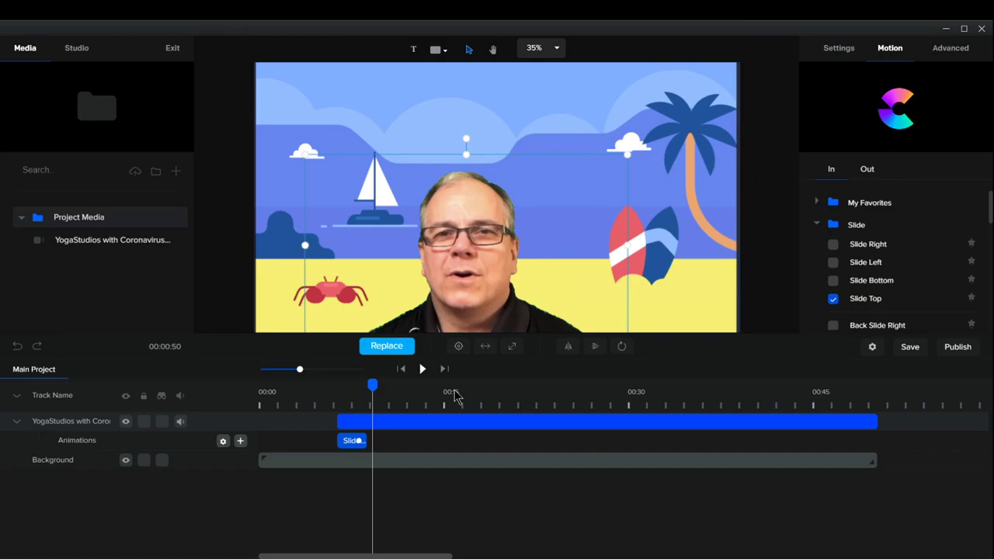
pyautogui.moveTo(456, 396)
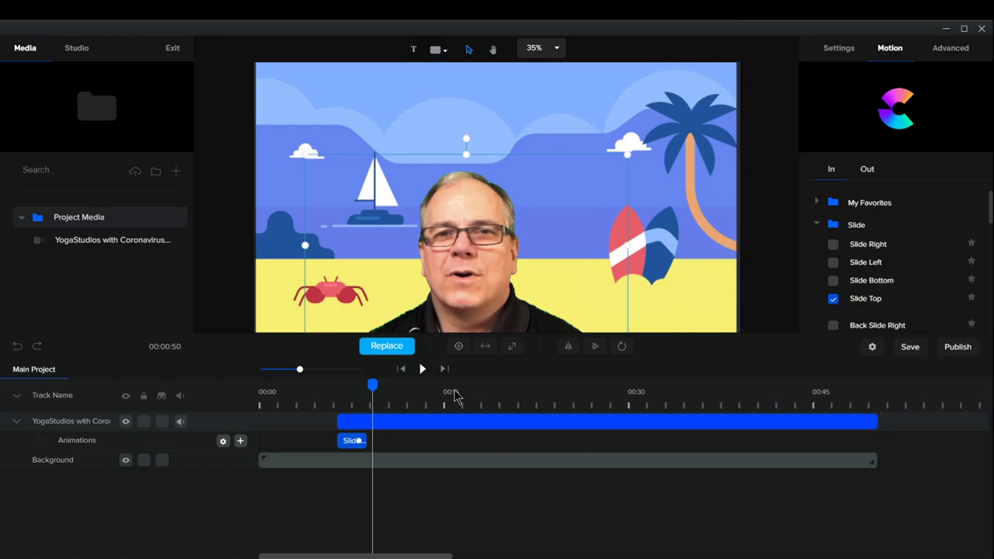